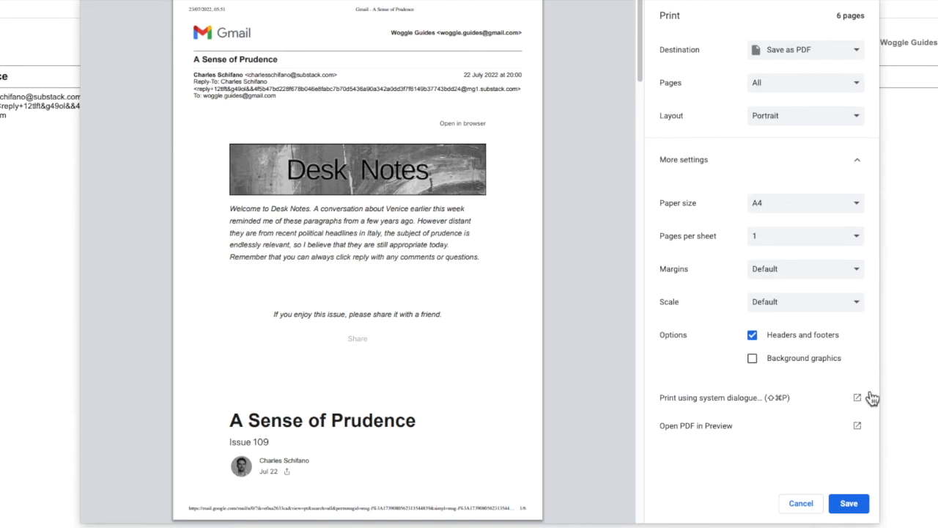
mouse_move(858, 461)
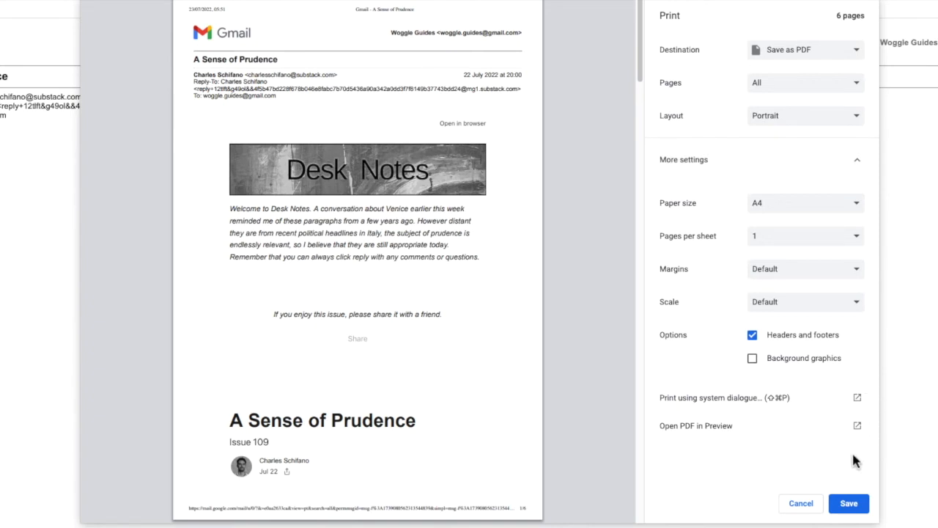
- Save the 'A Sense of Prudence' email as a PDF using the current print settings
left_click(849, 503)
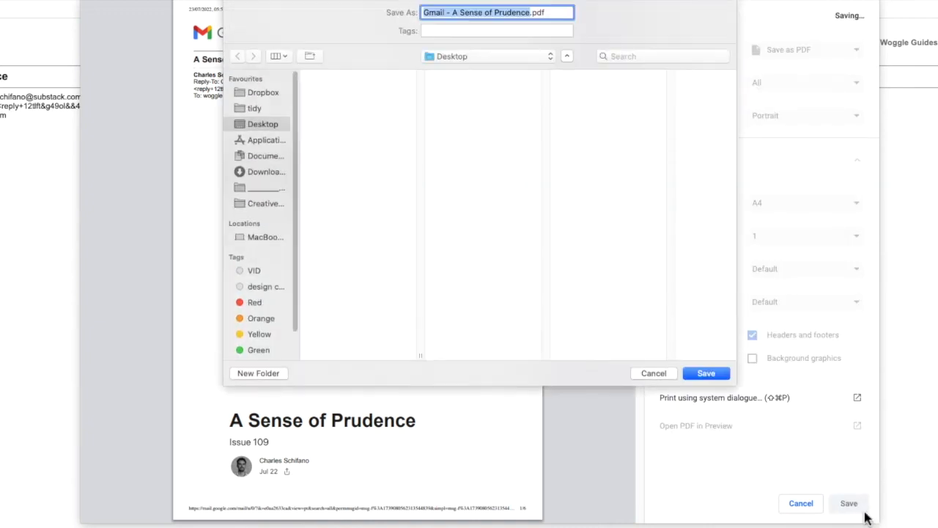